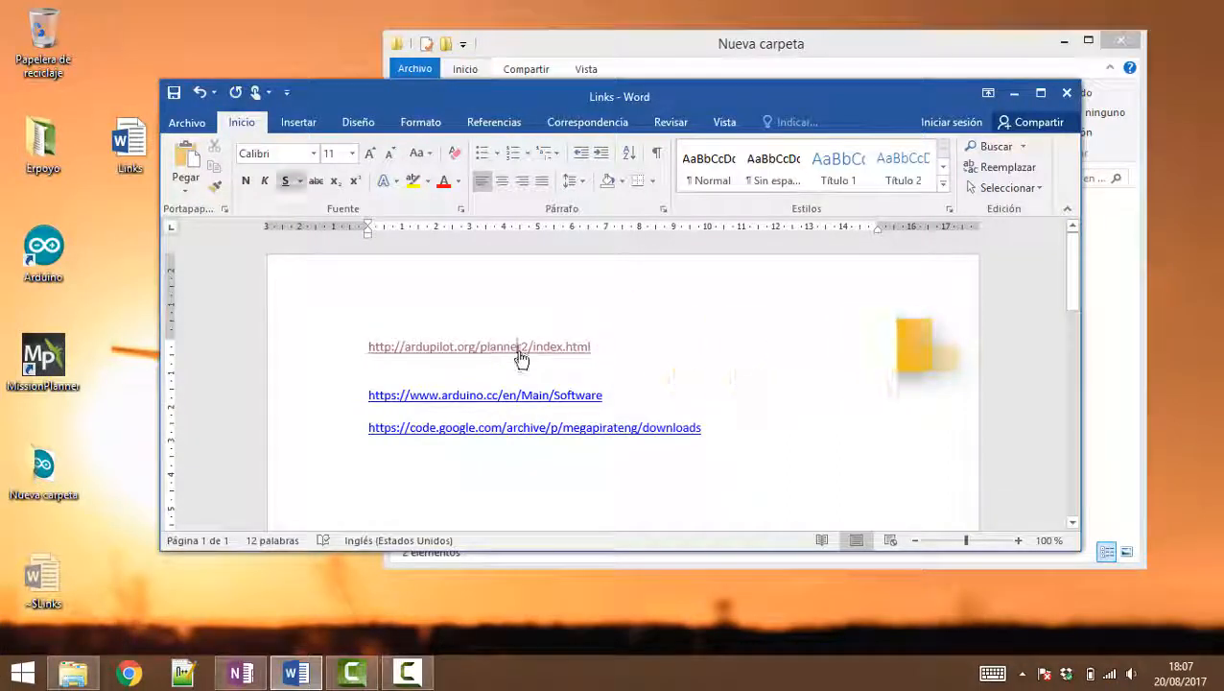
- Visit the APM Planner 2 web page from the links document and look through it
{"action": "left_click", "coordinate": [478, 346]}
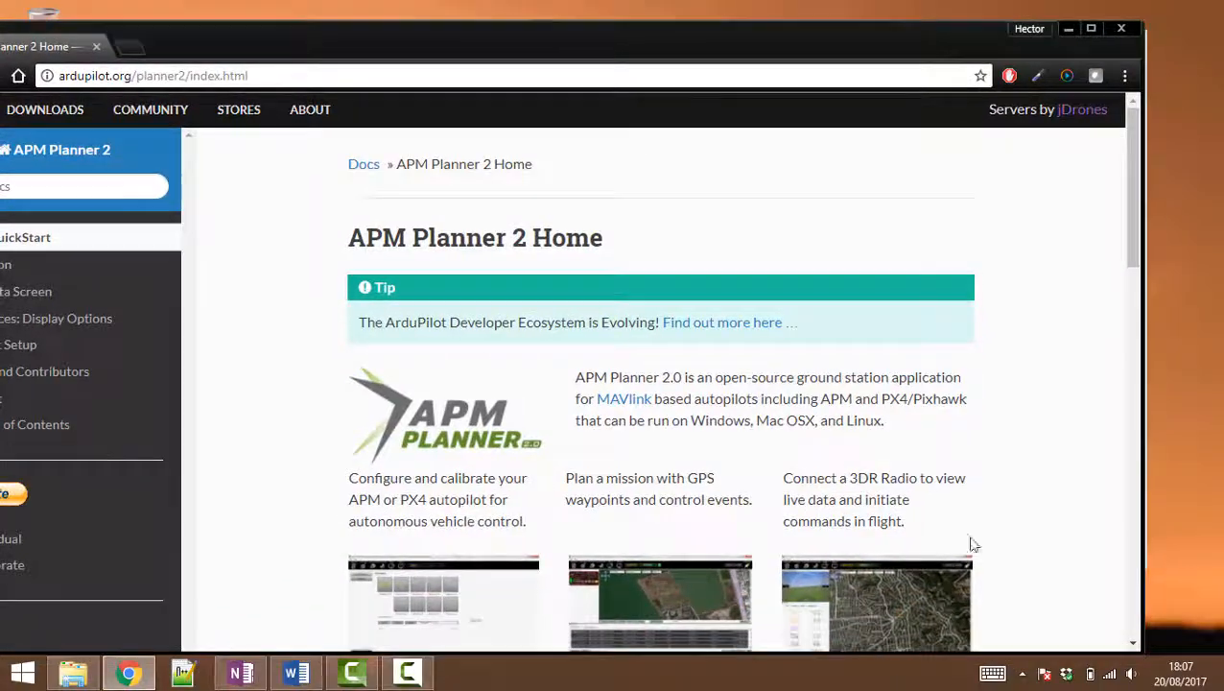
{"action": "scroll", "scroll_direction": "down", "scroll_amount": 3}
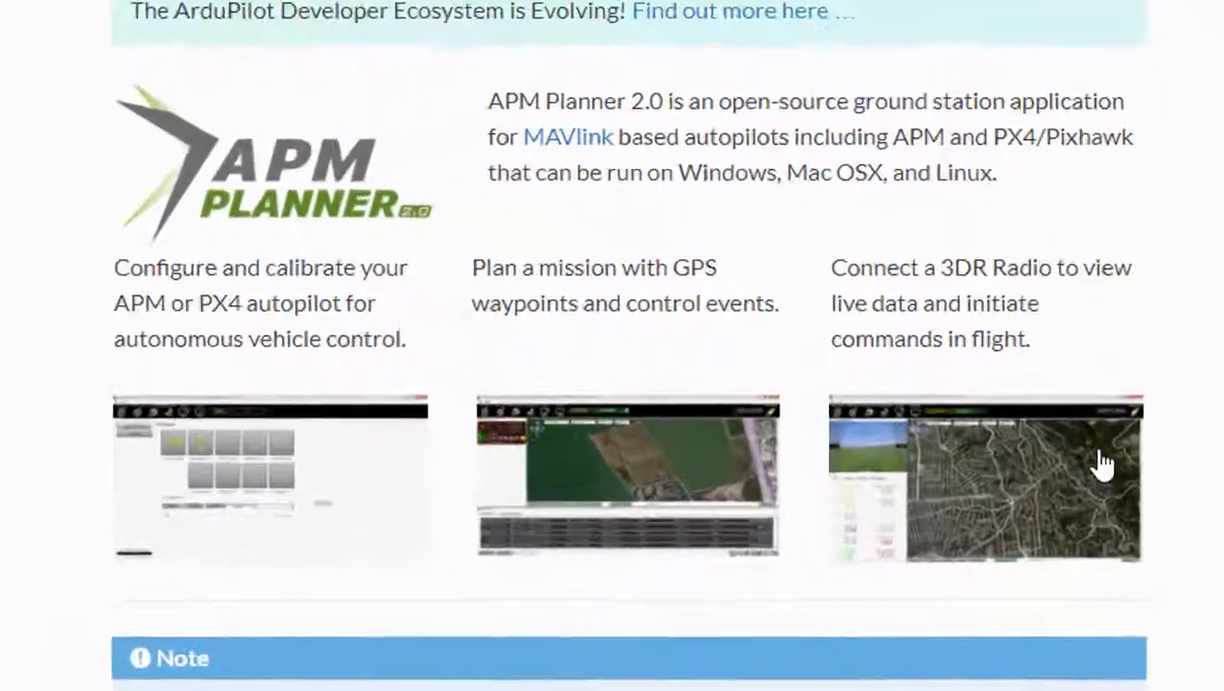
{"action": "scroll", "scroll_direction": "down", "scroll_amount": 3}
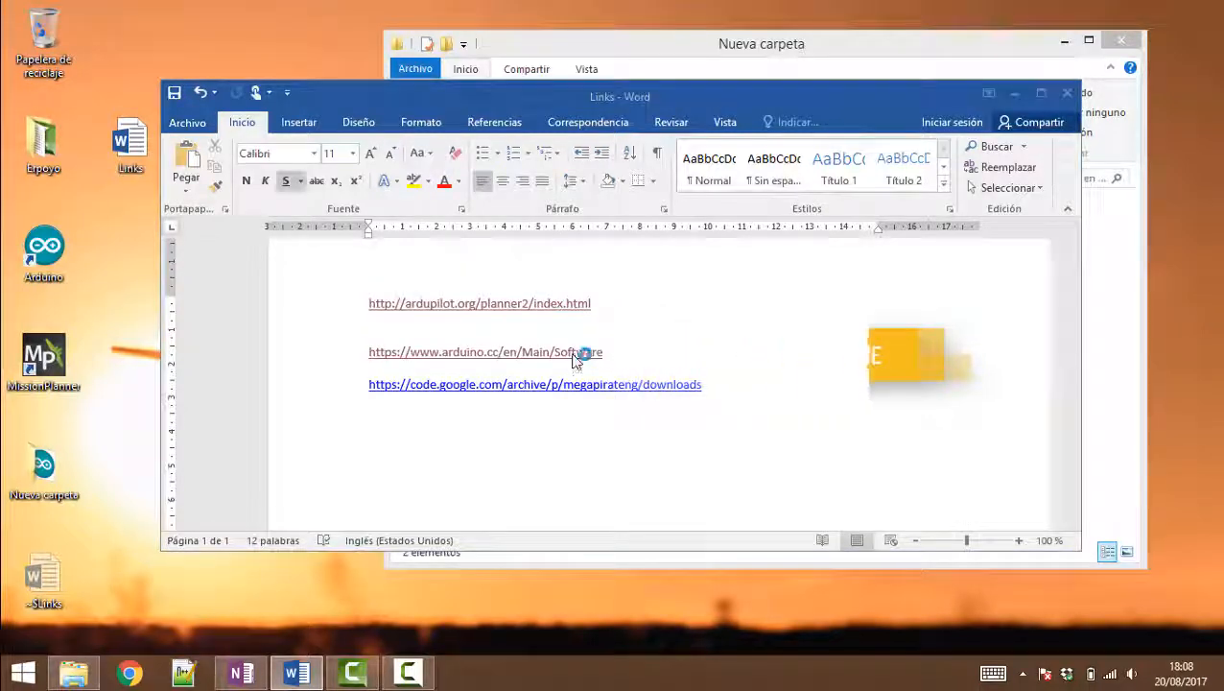
- Start downloading the Arduino Windows installer via 'Just Download', then return to the links document
{"action": "left_click", "coordinate": [470, 351]}
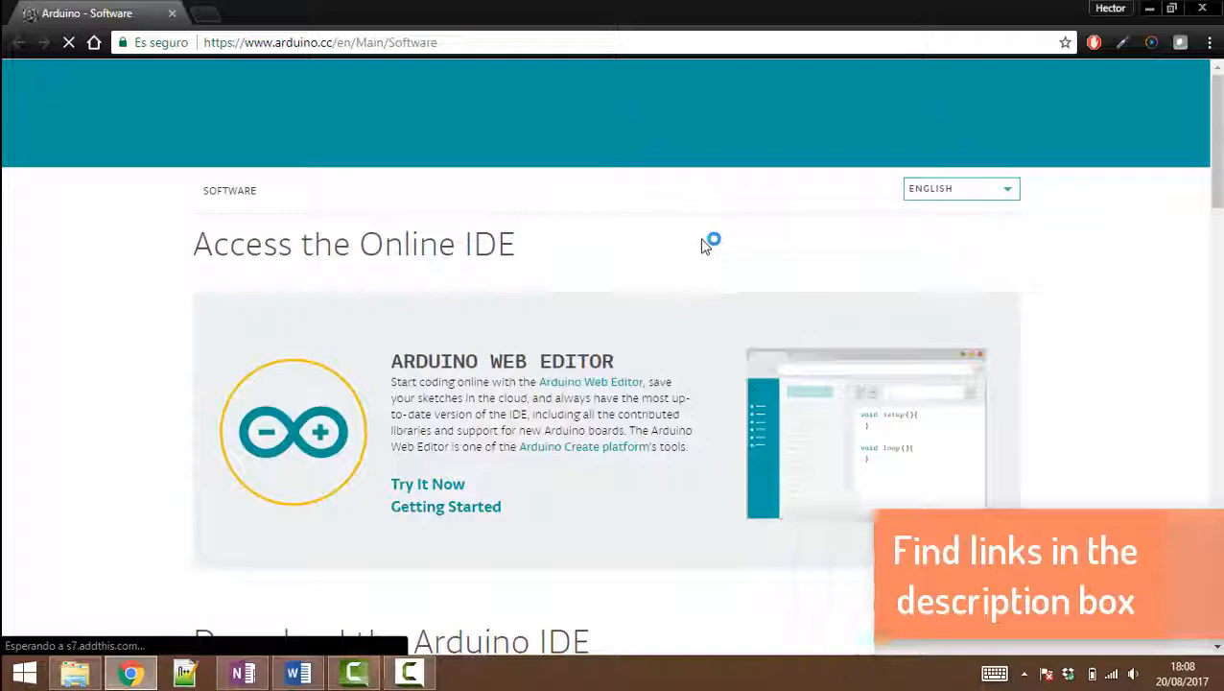
{"action": "scroll", "scroll_direction": "down", "scroll_amount": 3}
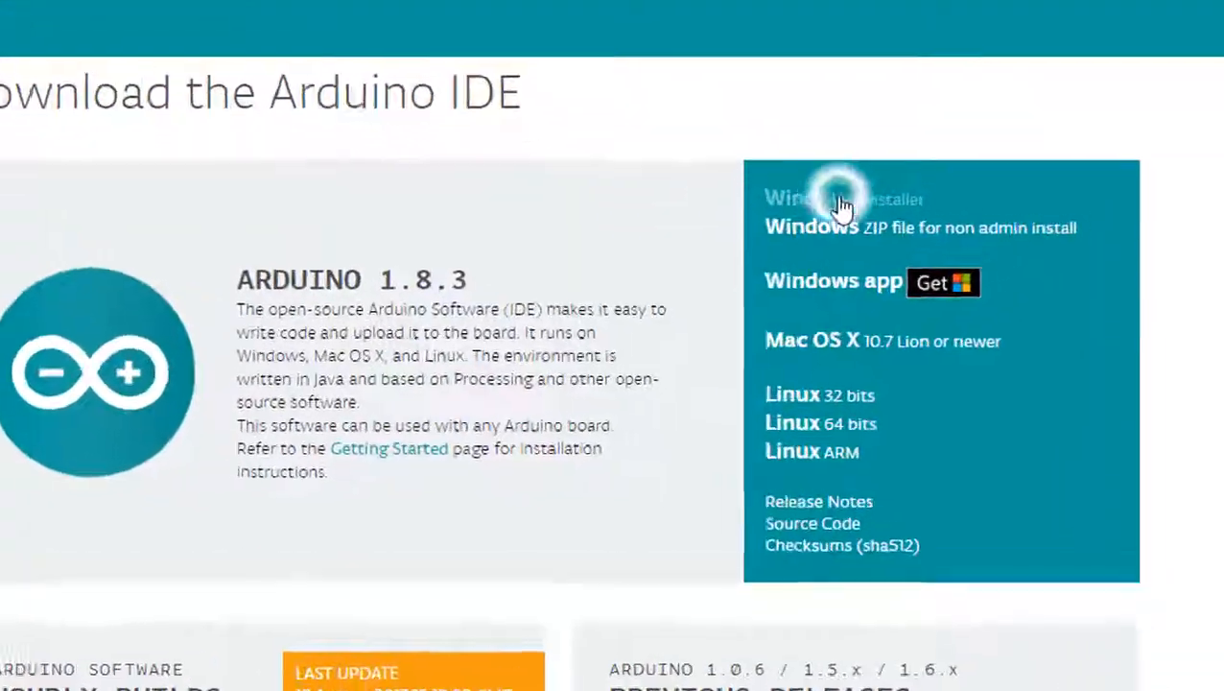
{"action": "left_click", "coordinate": [842, 198]}
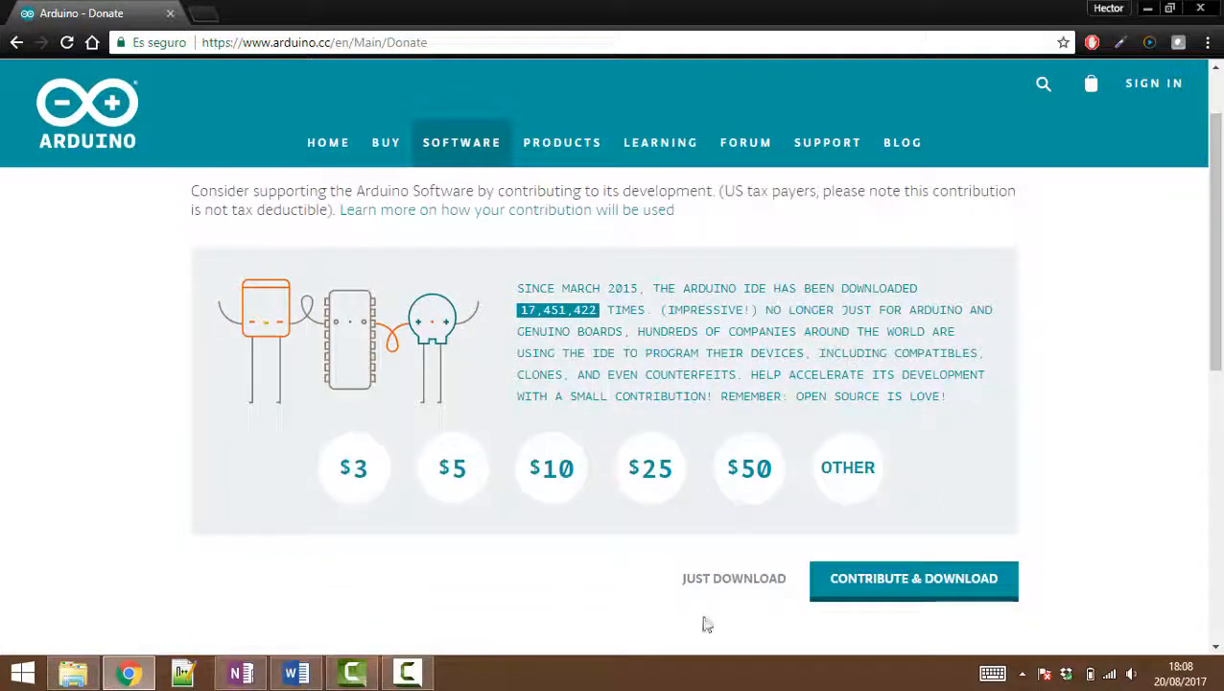
{"action": "left_click", "coordinate": [912, 578]}
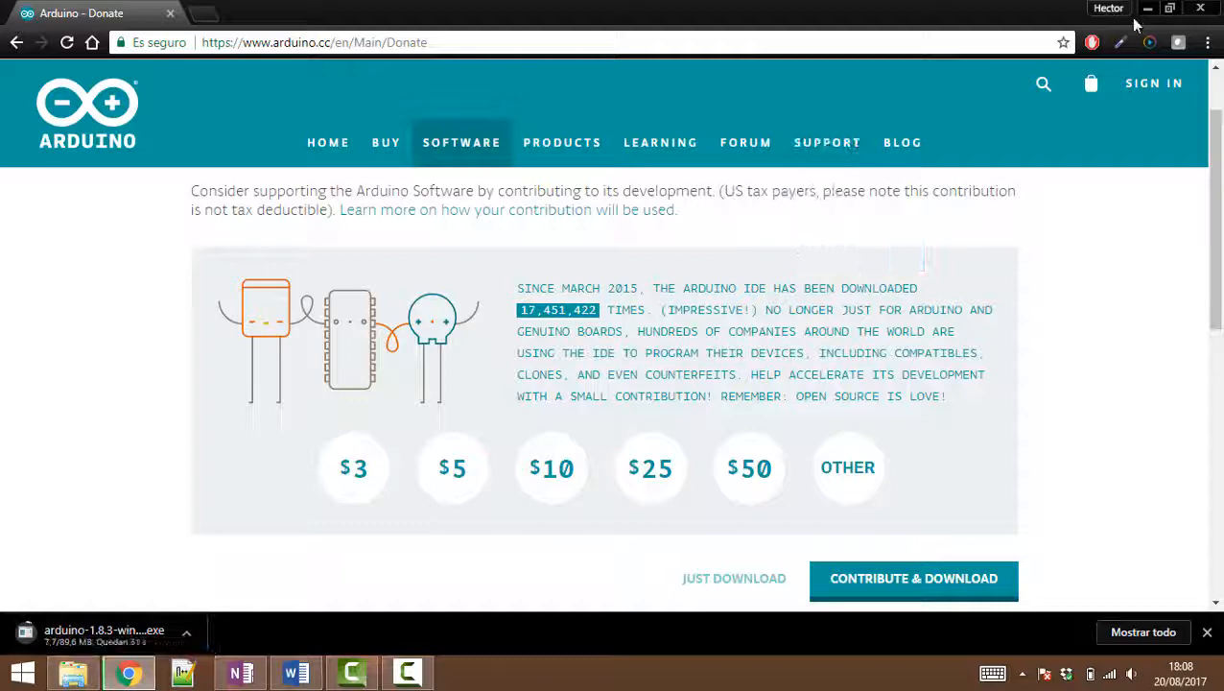
{"action": "left_click", "coordinate": [1199, 8]}
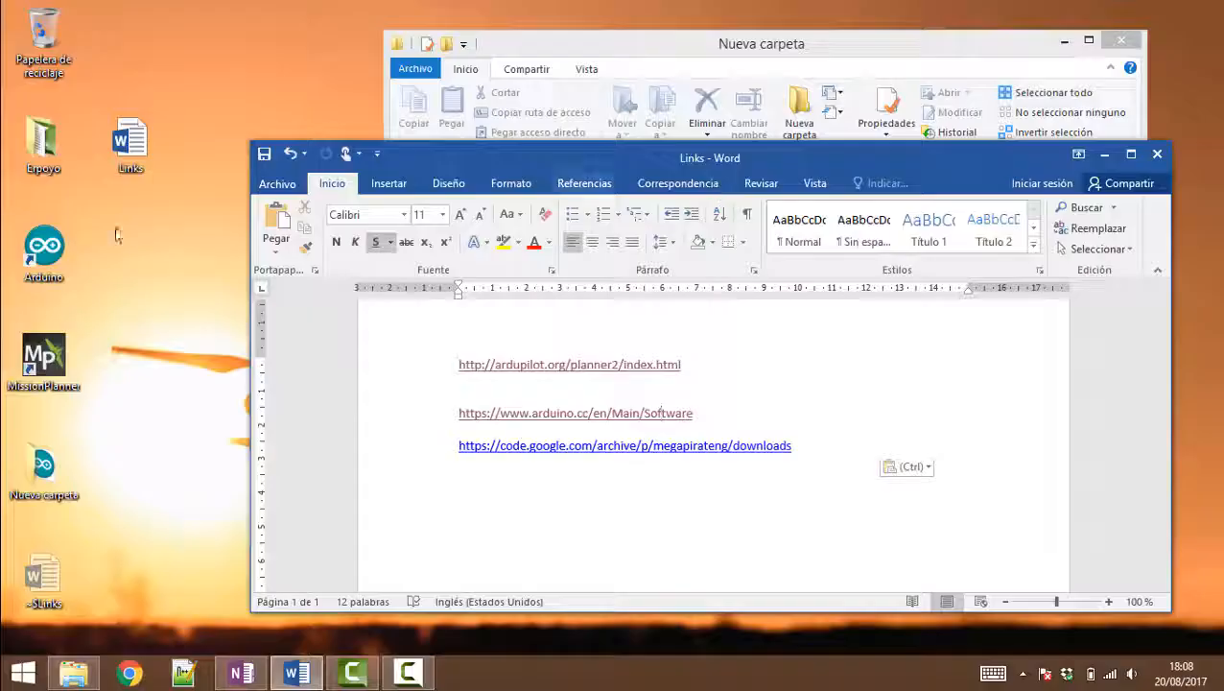
- Follow the code.google.com MegaPirateNG downloads link from the Word document
{"action": "left_click", "coordinate": [43, 249]}
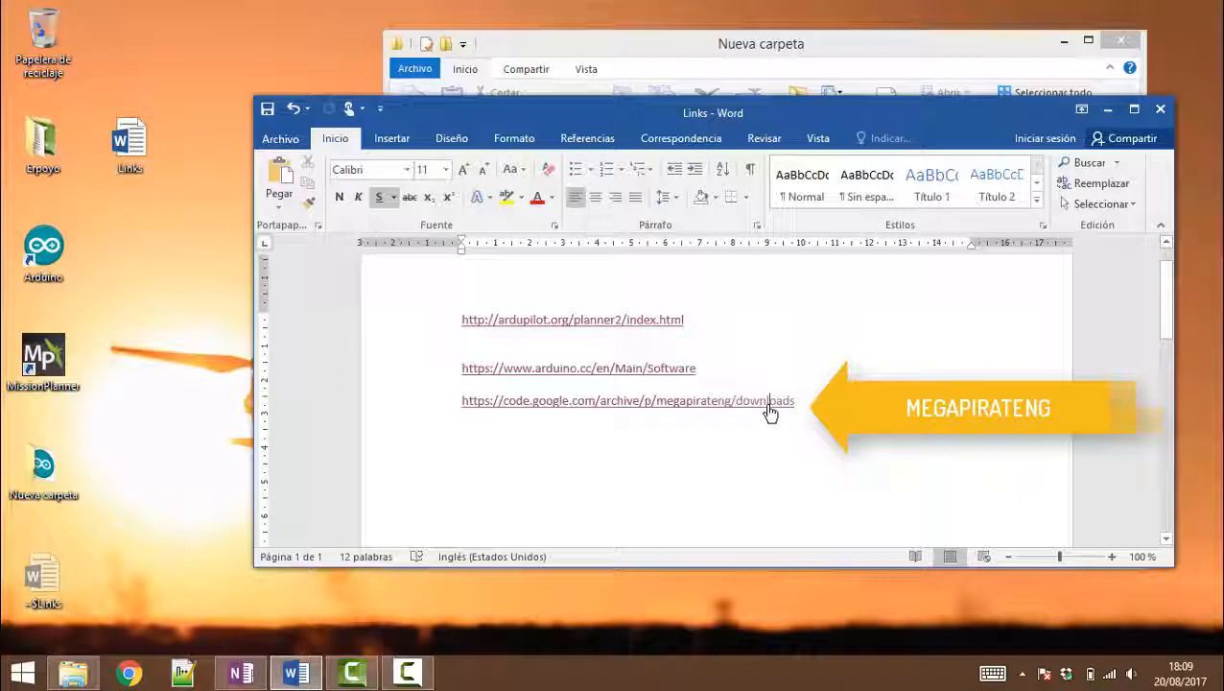
{"action": "left_click", "coordinate": [627, 400]}
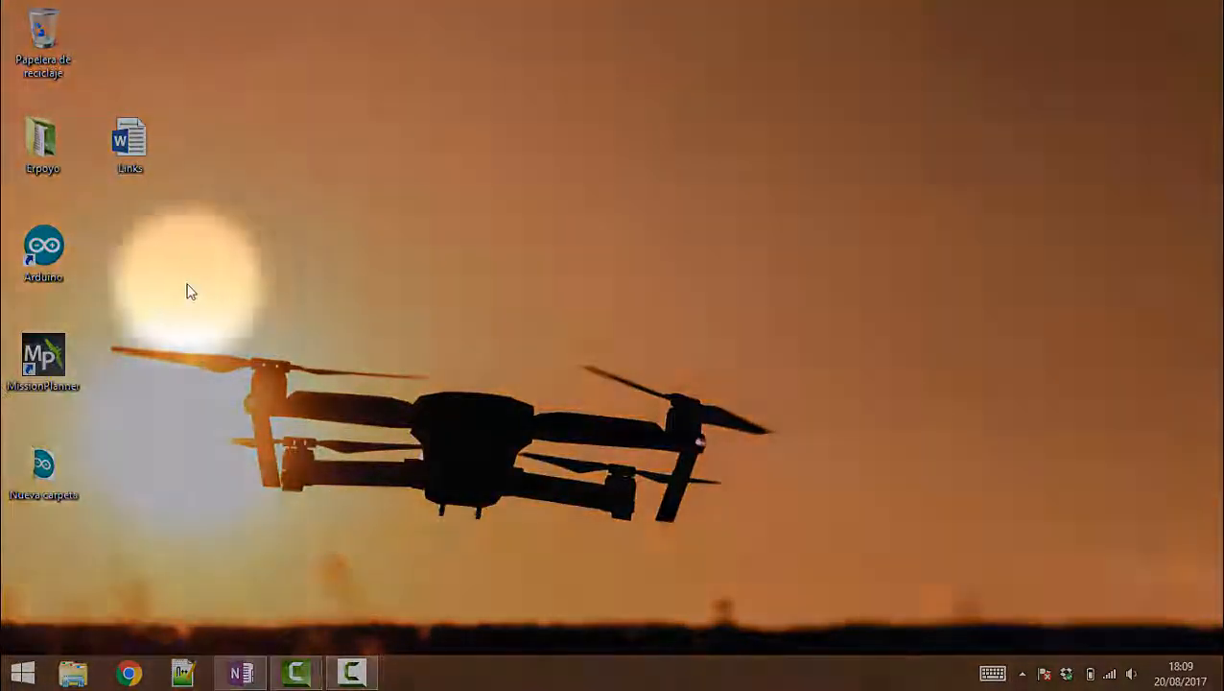
{"action": "mouse_move", "coordinate": [43, 254]}
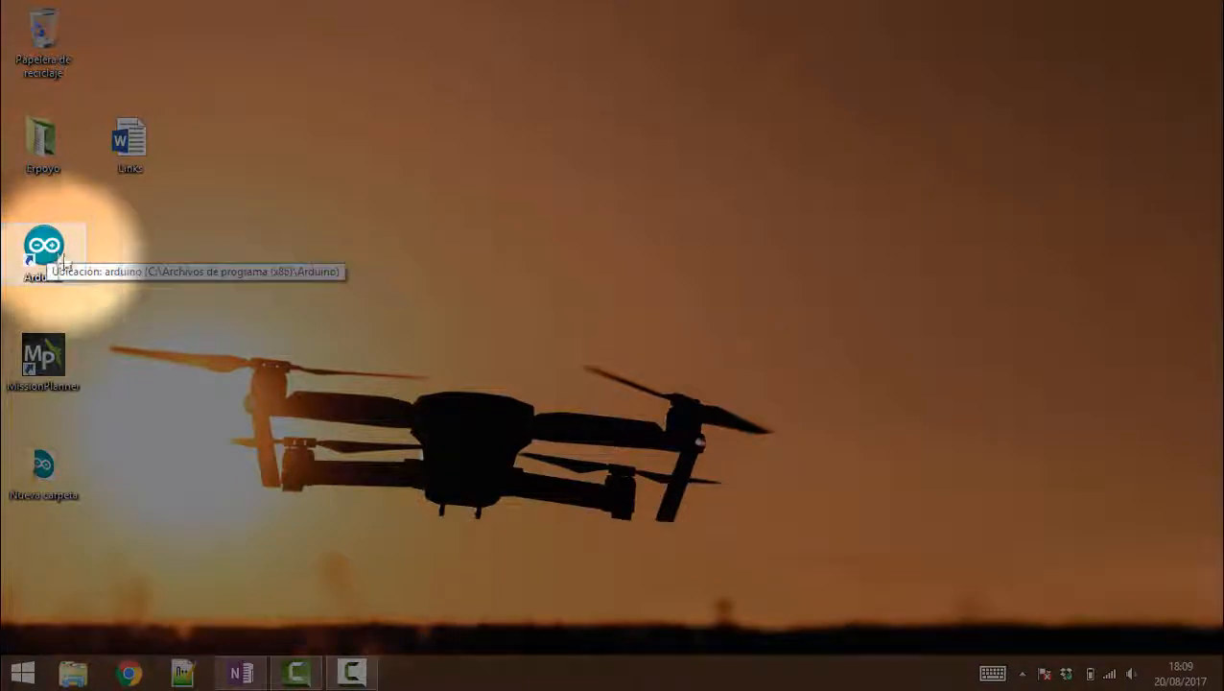
- Launch Arduino IDE 1.8.3 from its desktop shortcut with a blank sketch
{"action": "double_click", "coordinate": [44, 247]}
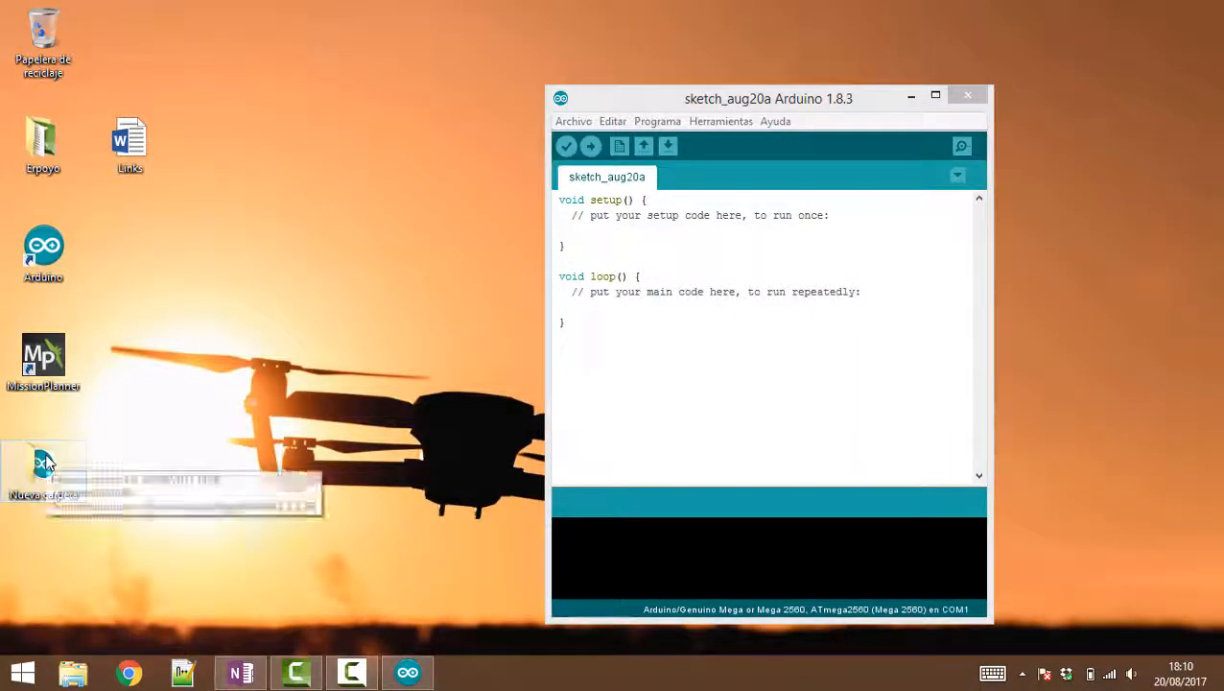
- Extract the MegaPirateNG_2.8_R3 archive into its own folder inside Nueva carpeta
{"action": "double_click", "coordinate": [43, 470]}
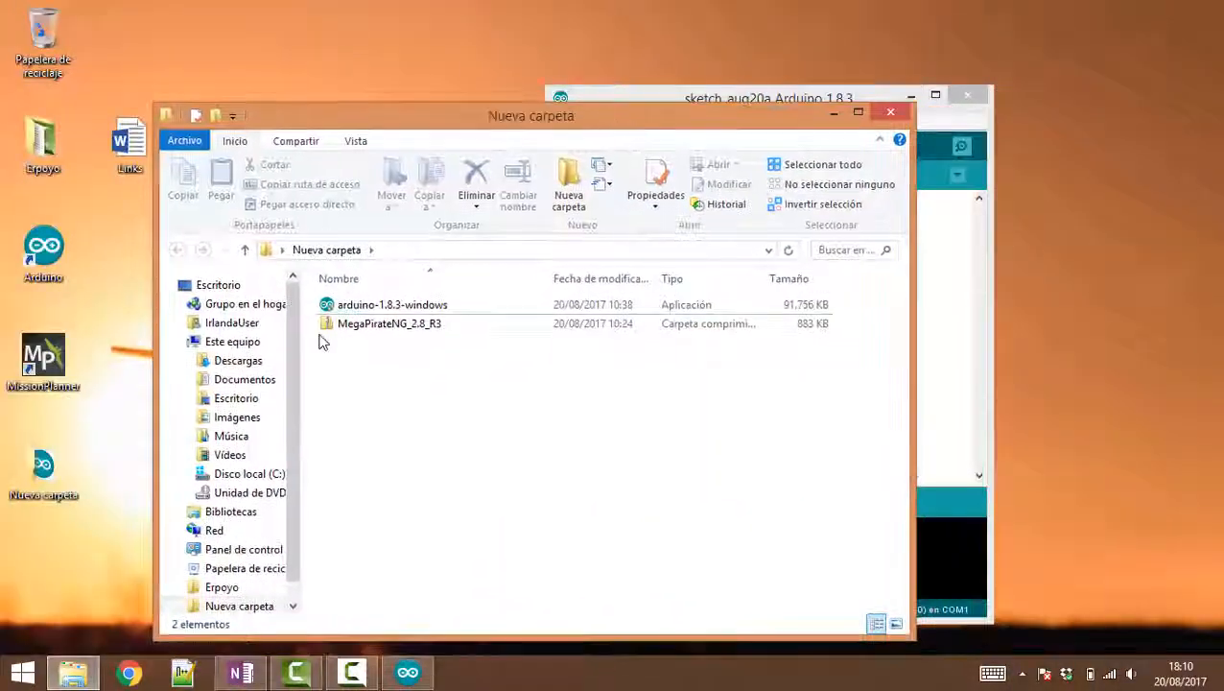
{"action": "left_click", "coordinate": [388, 324]}
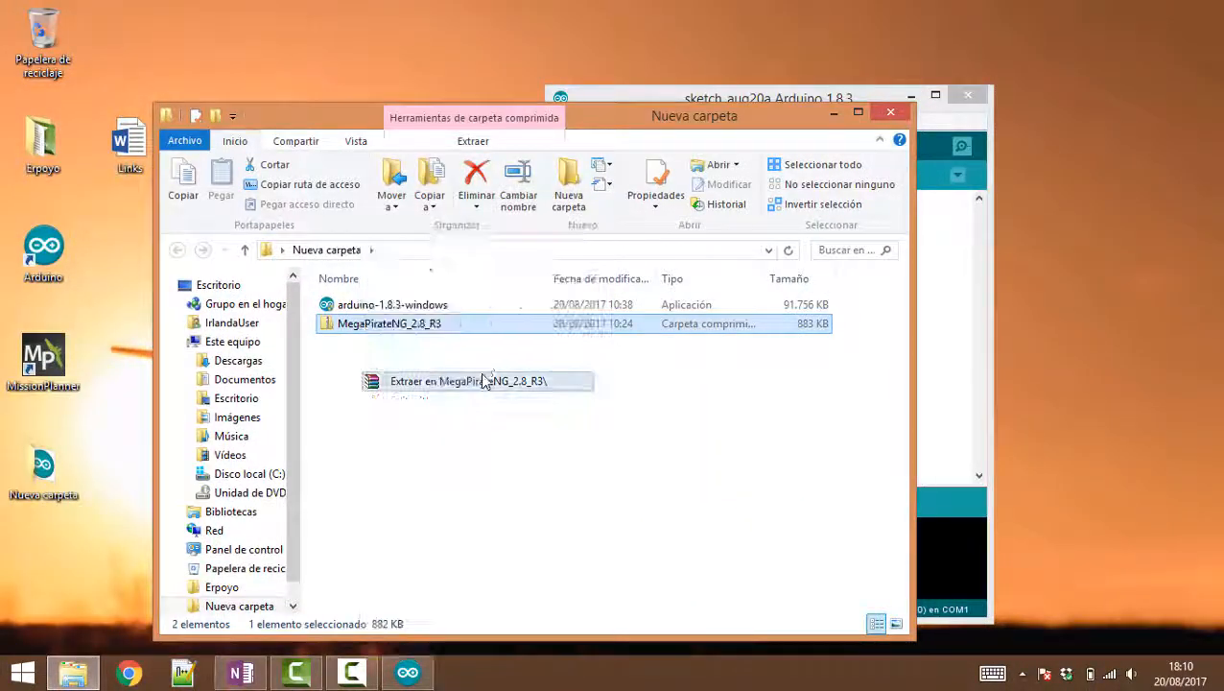
{"action": "left_click", "coordinate": [468, 381]}
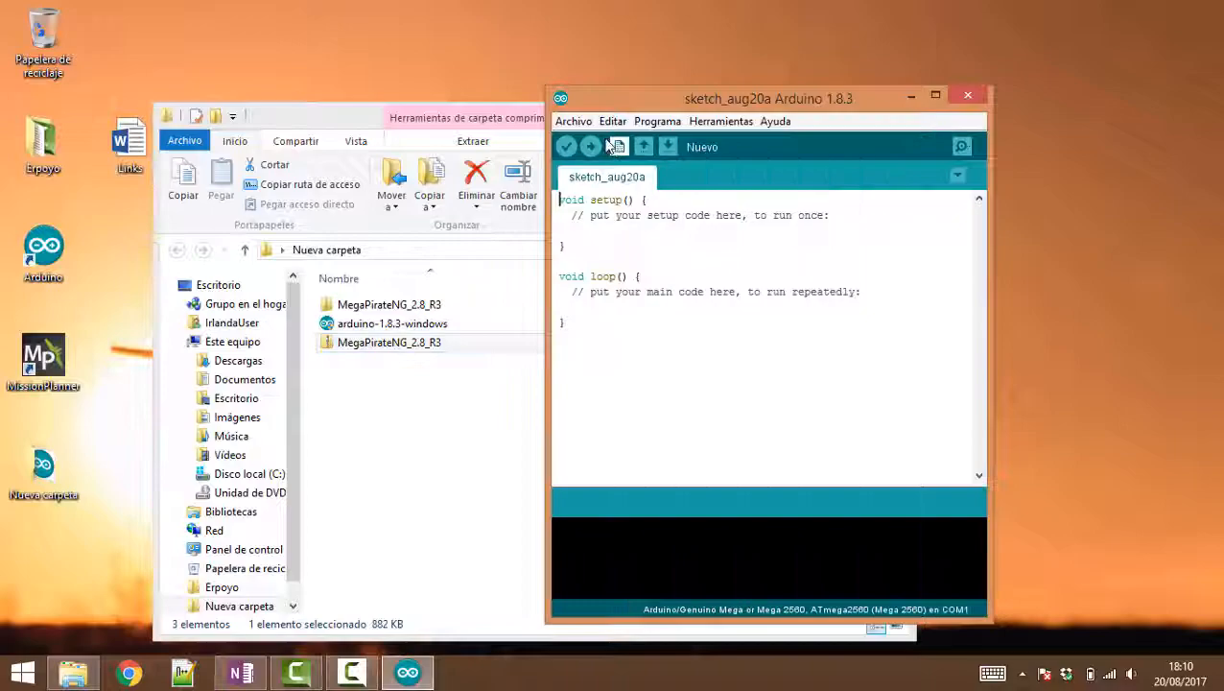
- Open ArduCopter.ino from MegaPirateNG_2.8_R3\ArduCopter through Archivo > Abrir
{"action": "left_click", "coordinate": [590, 146]}
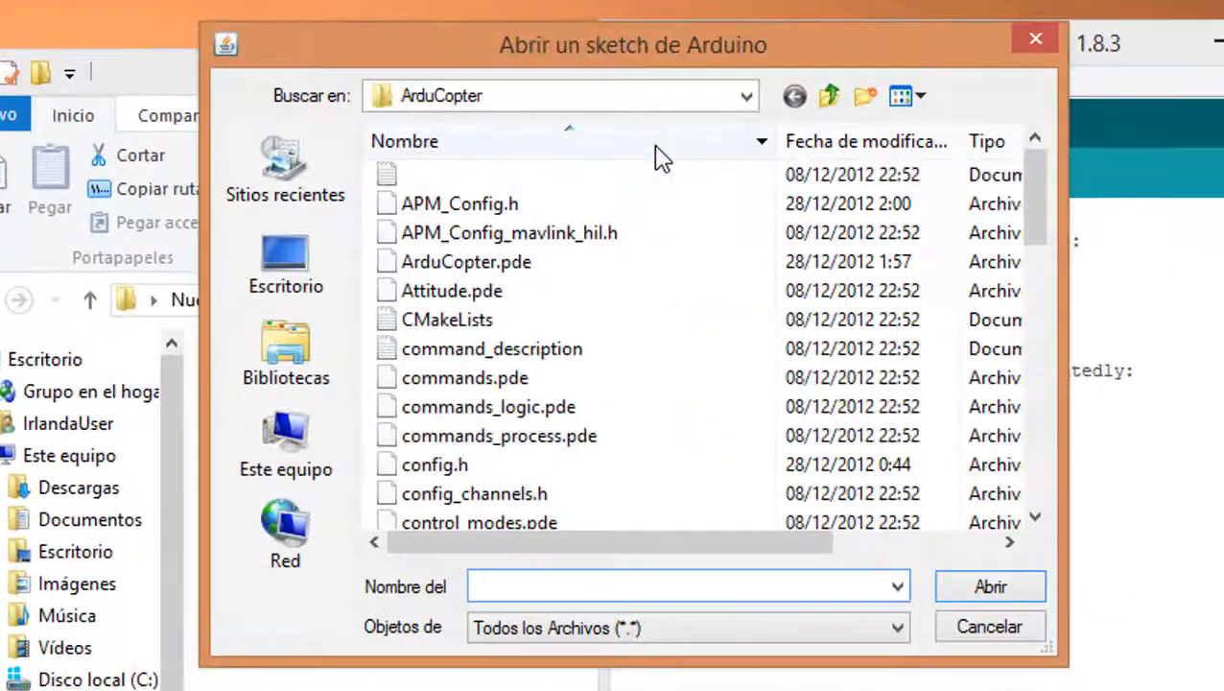
{"action": "left_click", "coordinate": [830, 96]}
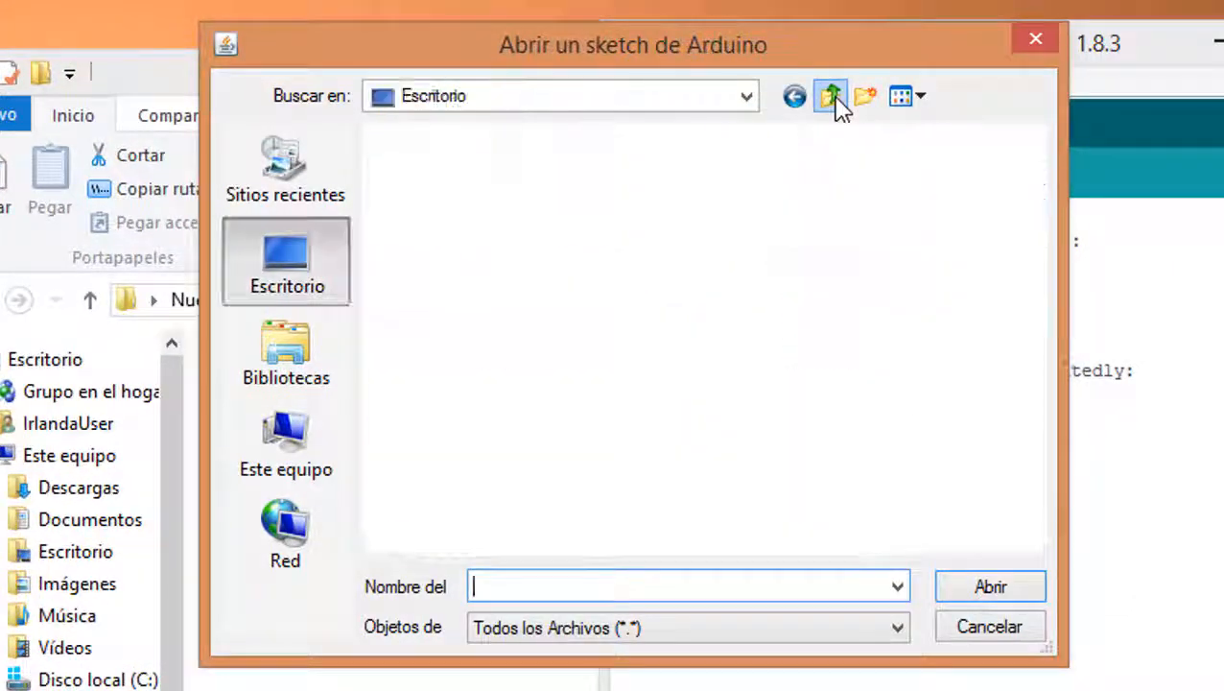
{"action": "left_click", "coordinate": [829, 95]}
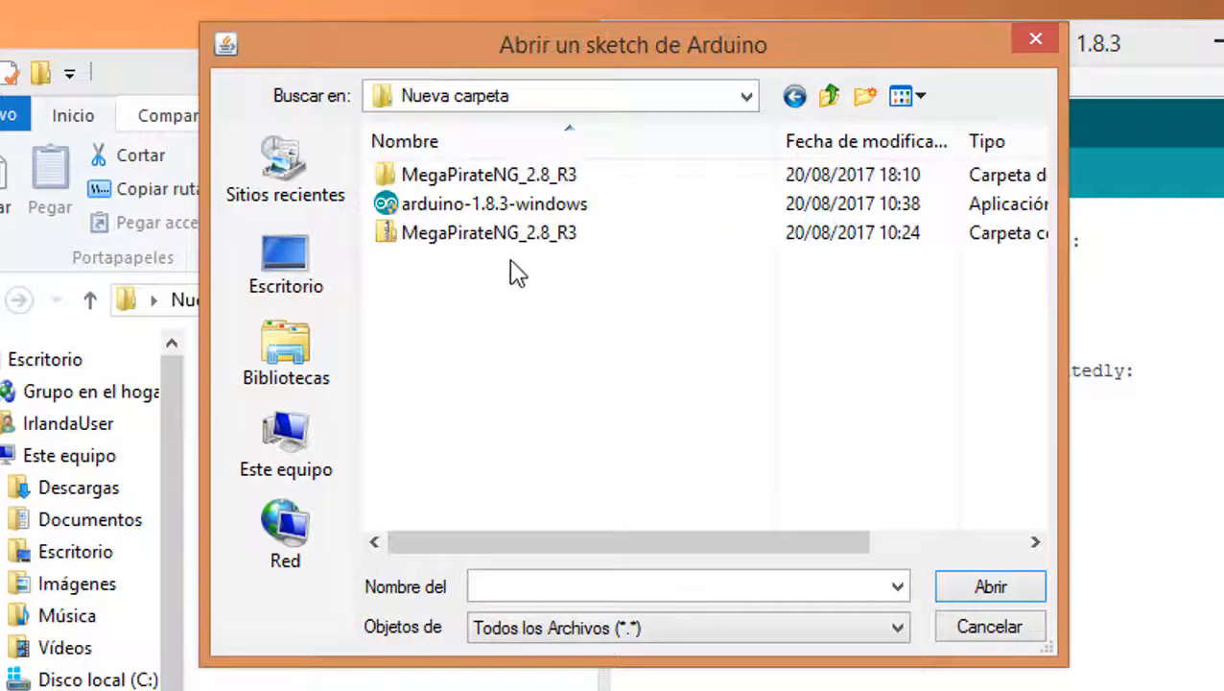
{"action": "double_click", "coordinate": [488, 173]}
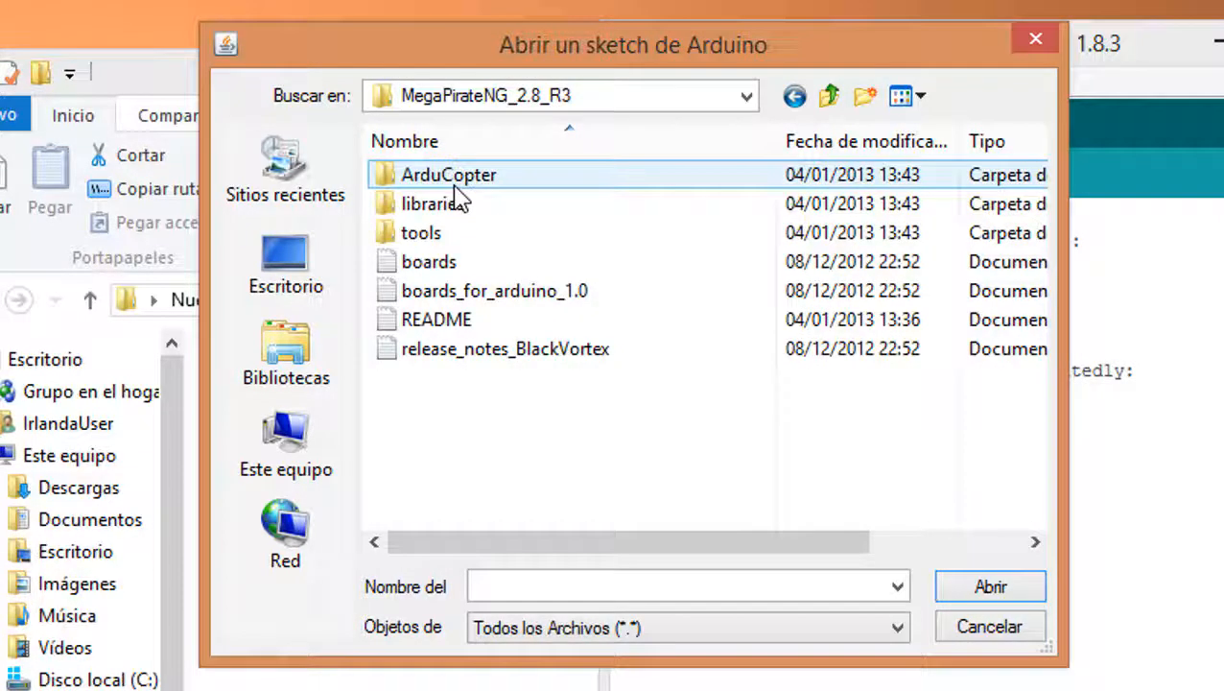
{"action": "double_click", "coordinate": [448, 174]}
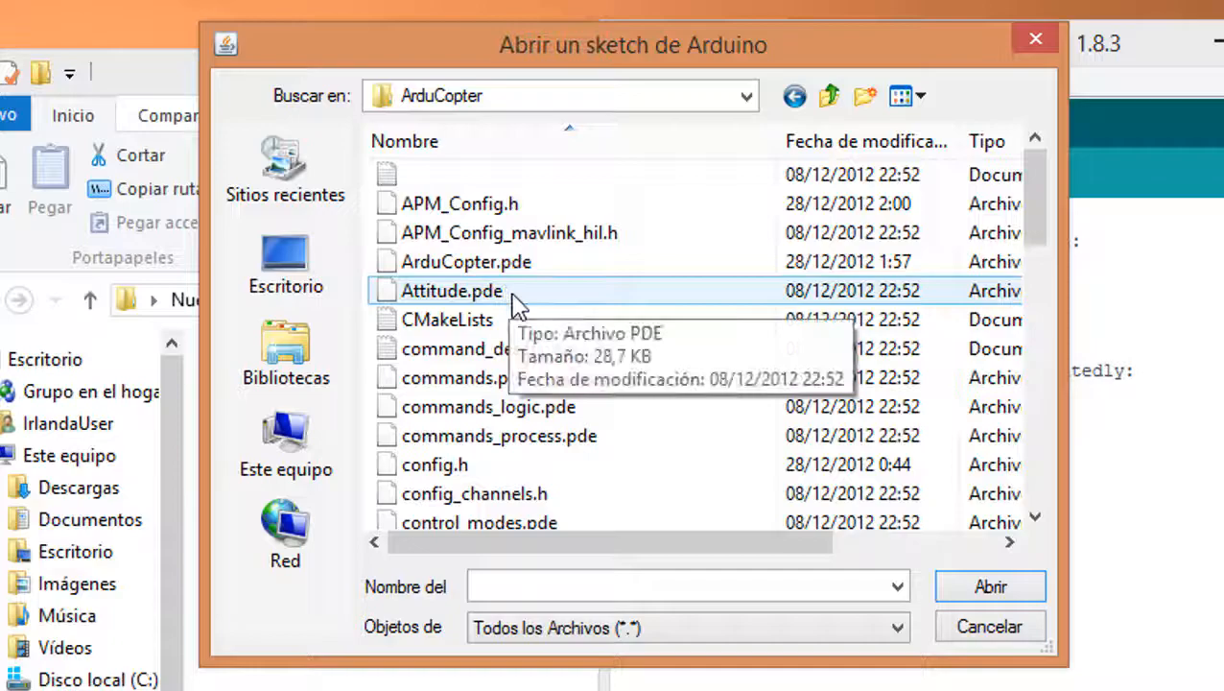
{"action": "left_click", "coordinate": [467, 261]}
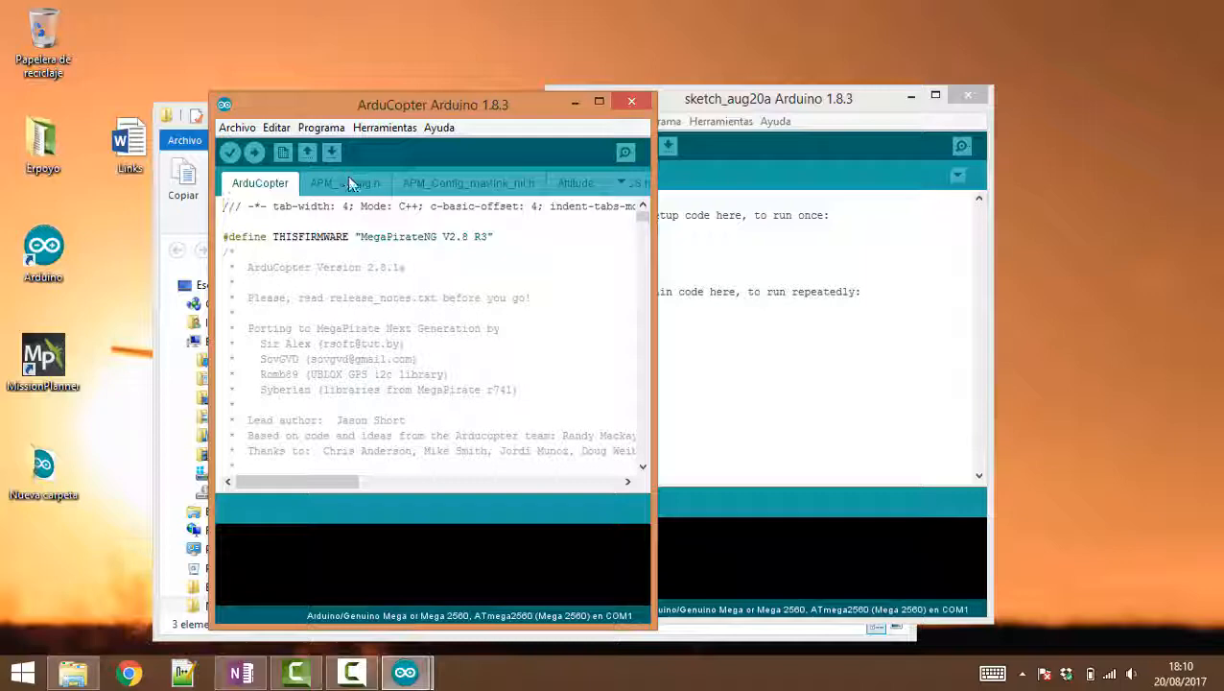
- View APM_Config.h of the ArduCopter sketch and scroll through its settings
{"action": "left_click", "coordinate": [345, 183]}
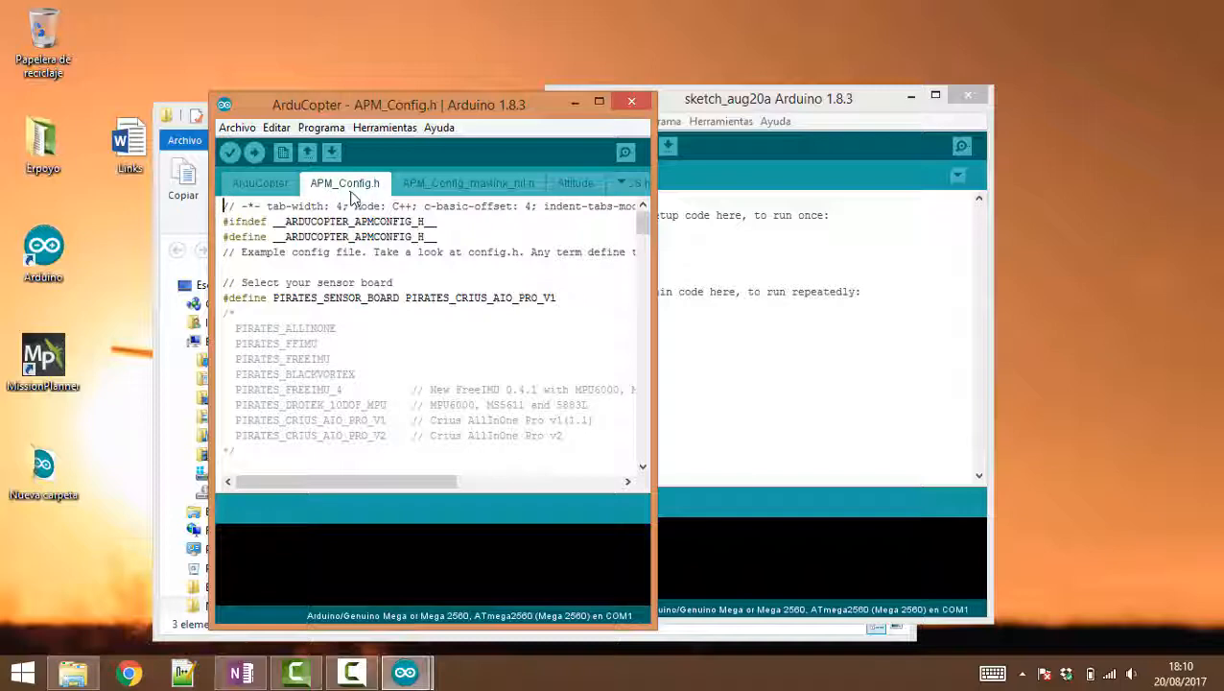
{"action": "mouse_move", "coordinate": [450, 321]}
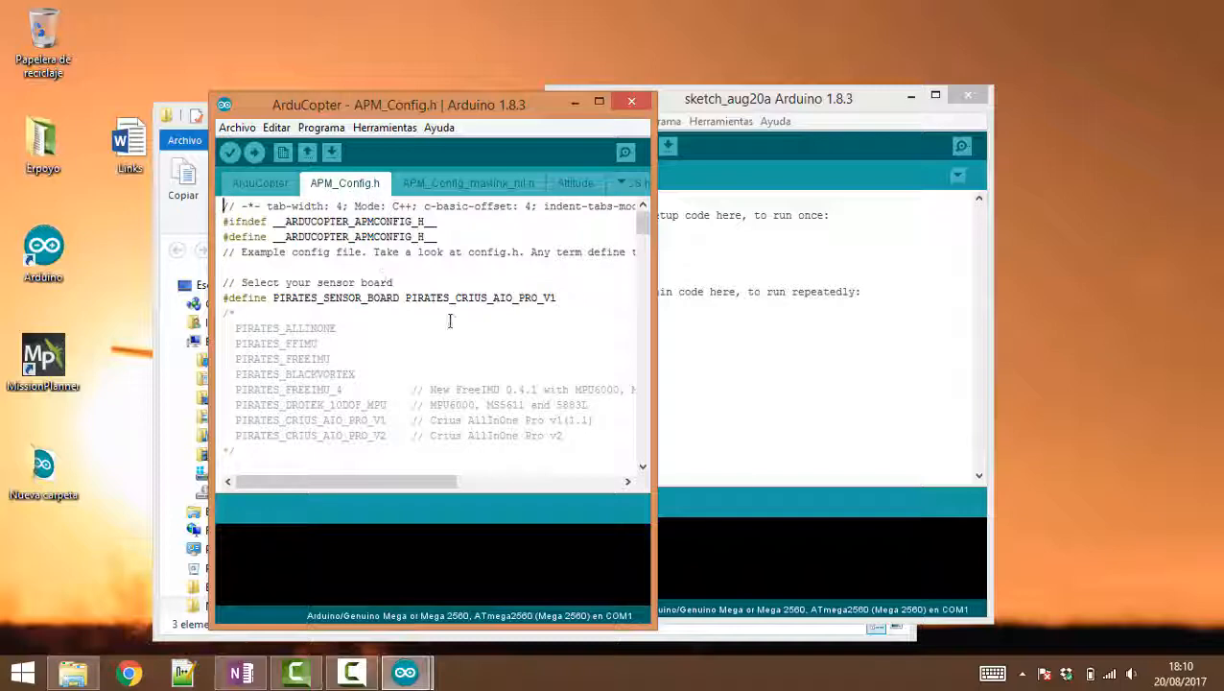
{"action": "scroll", "scroll_direction": "down", "scroll_amount": 3}
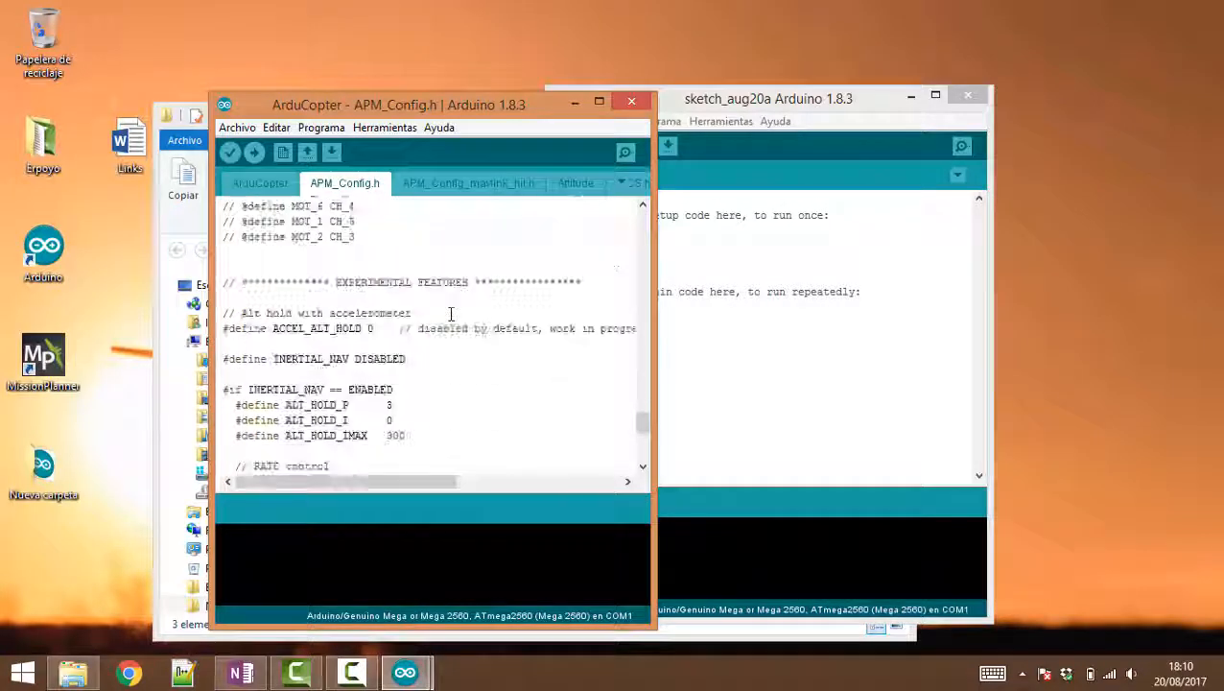
{"action": "scroll", "scroll_direction": "down", "scroll_amount": 3}
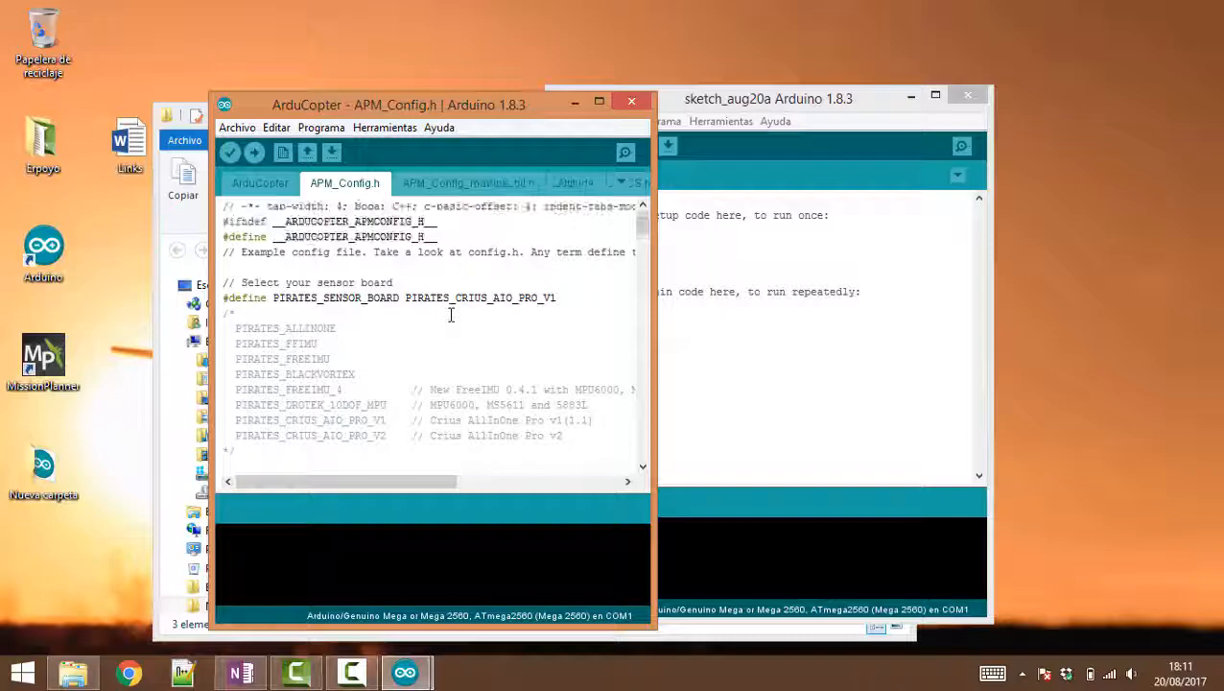
{"action": "left_click", "coordinate": [382, 126]}
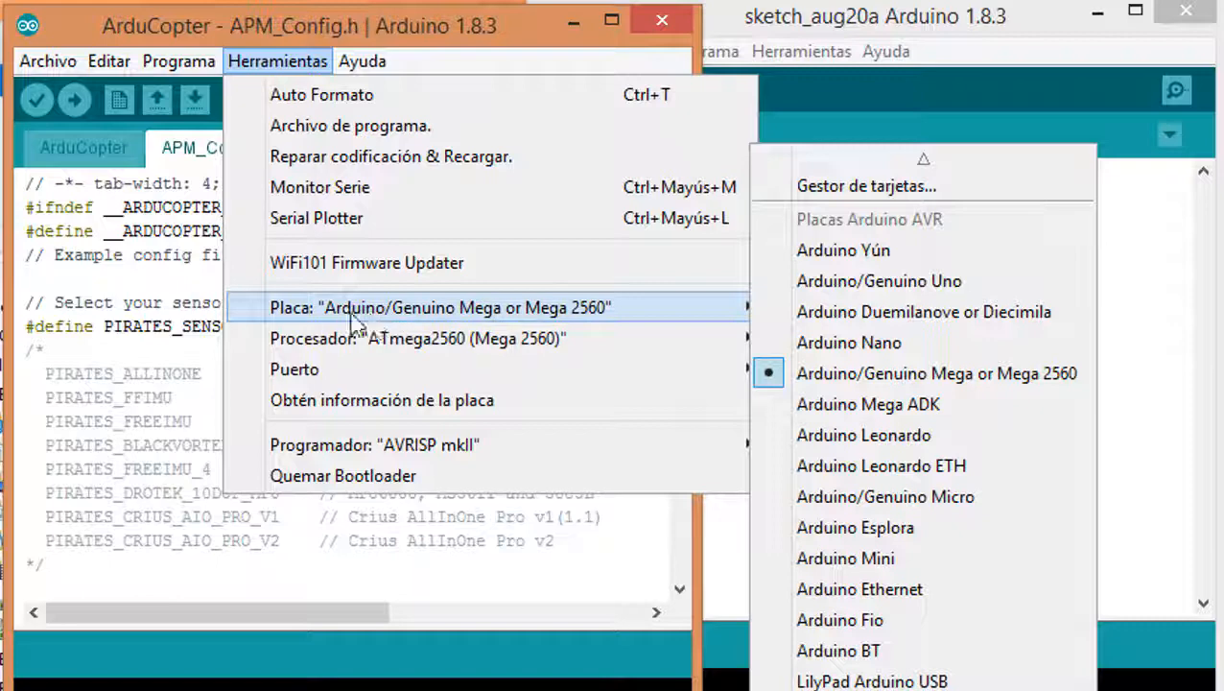
{"action": "mouse_move", "coordinate": [924, 311]}
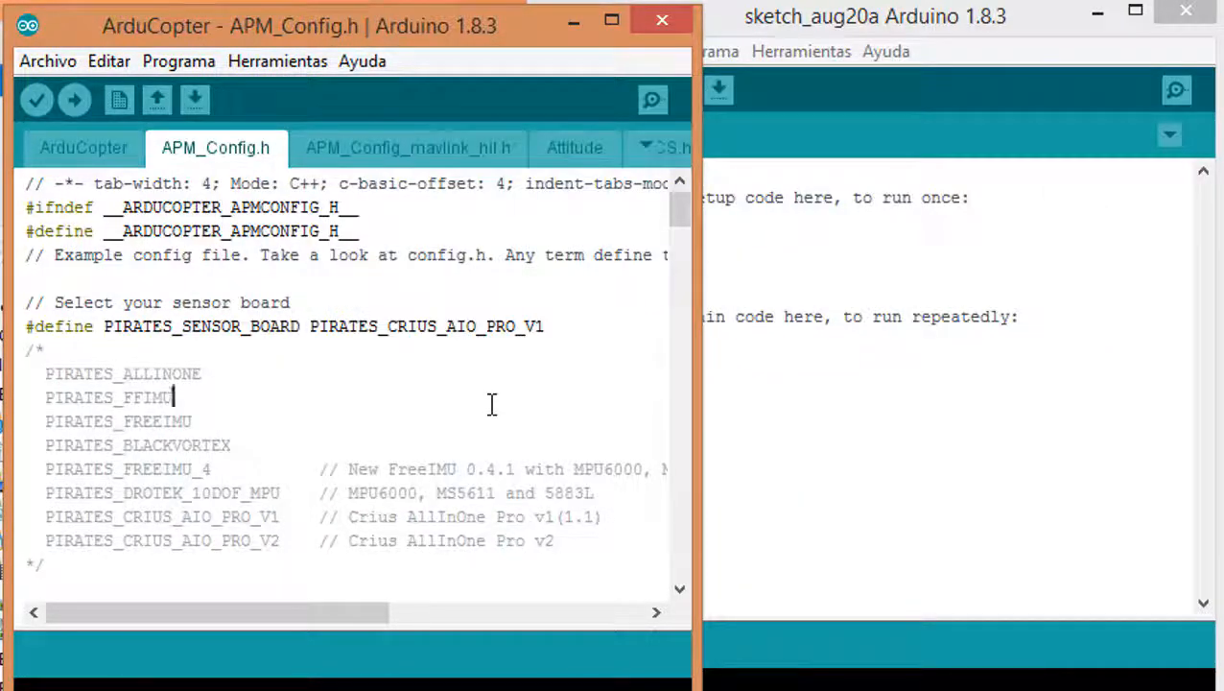
{"action": "mouse_move", "coordinate": [74, 101]}
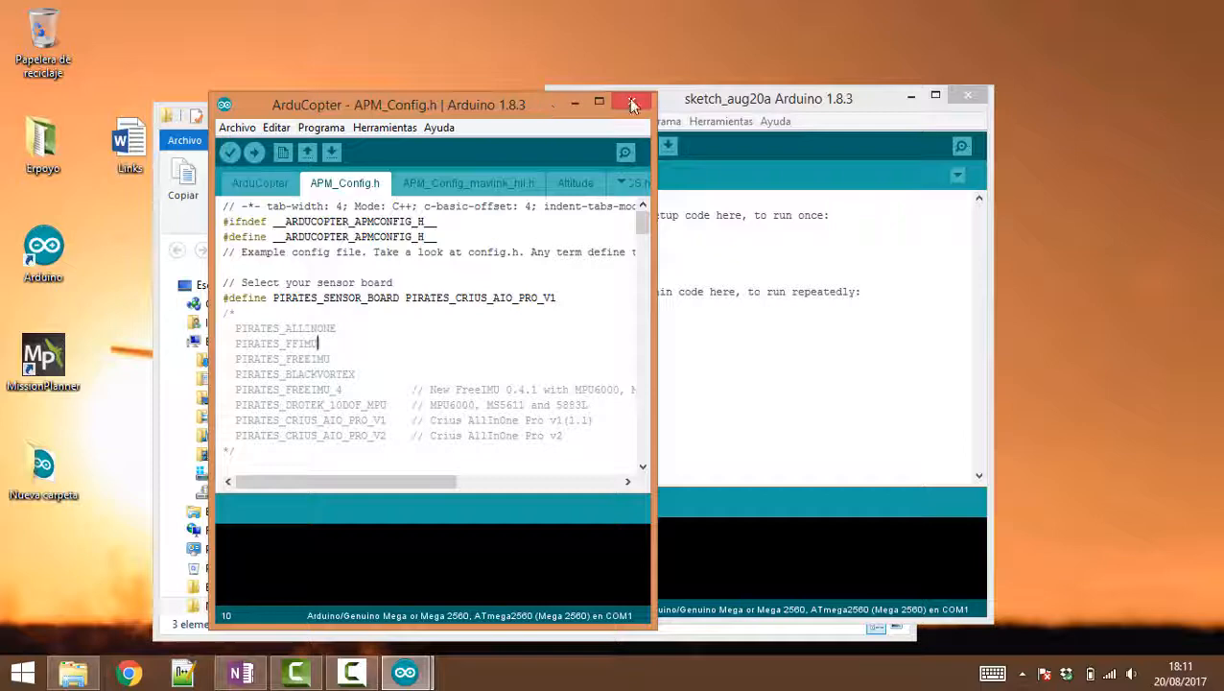
- Close the Arduino IDE windows, minimize File Explorer and launch Mission Planner from the desktop
{"action": "left_click", "coordinate": [632, 103]}
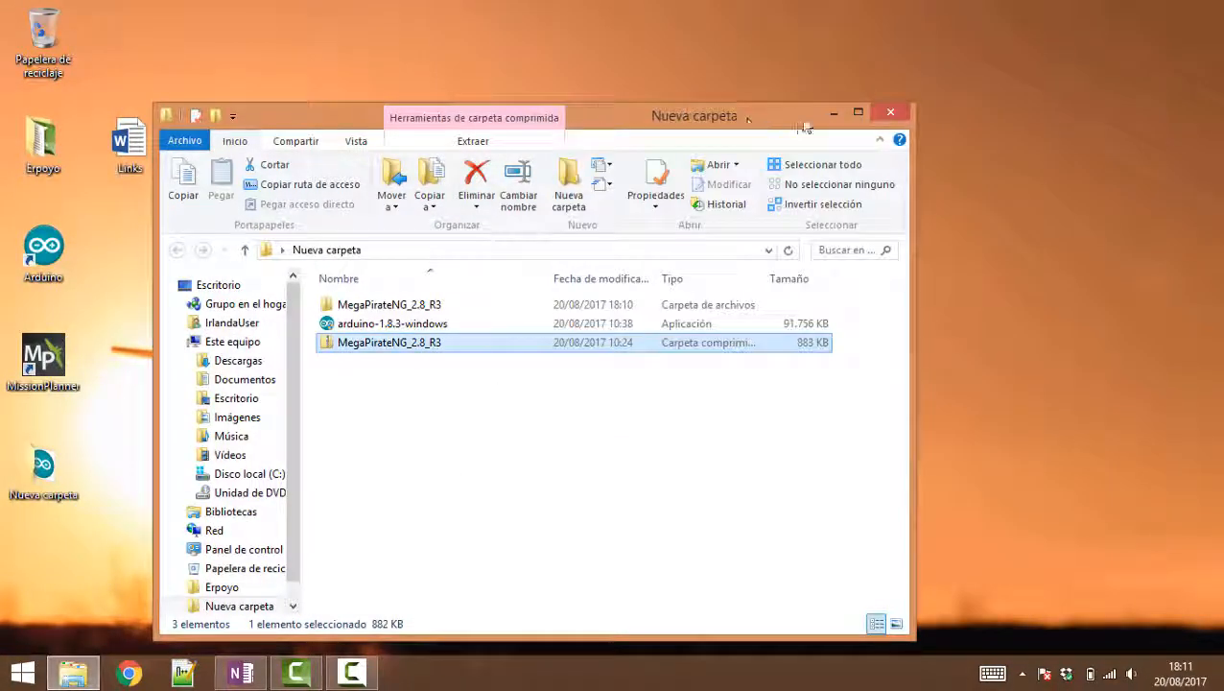
{"action": "left_click_drag", "start_coordinate": [694, 115], "coordinate": [870, 58]}
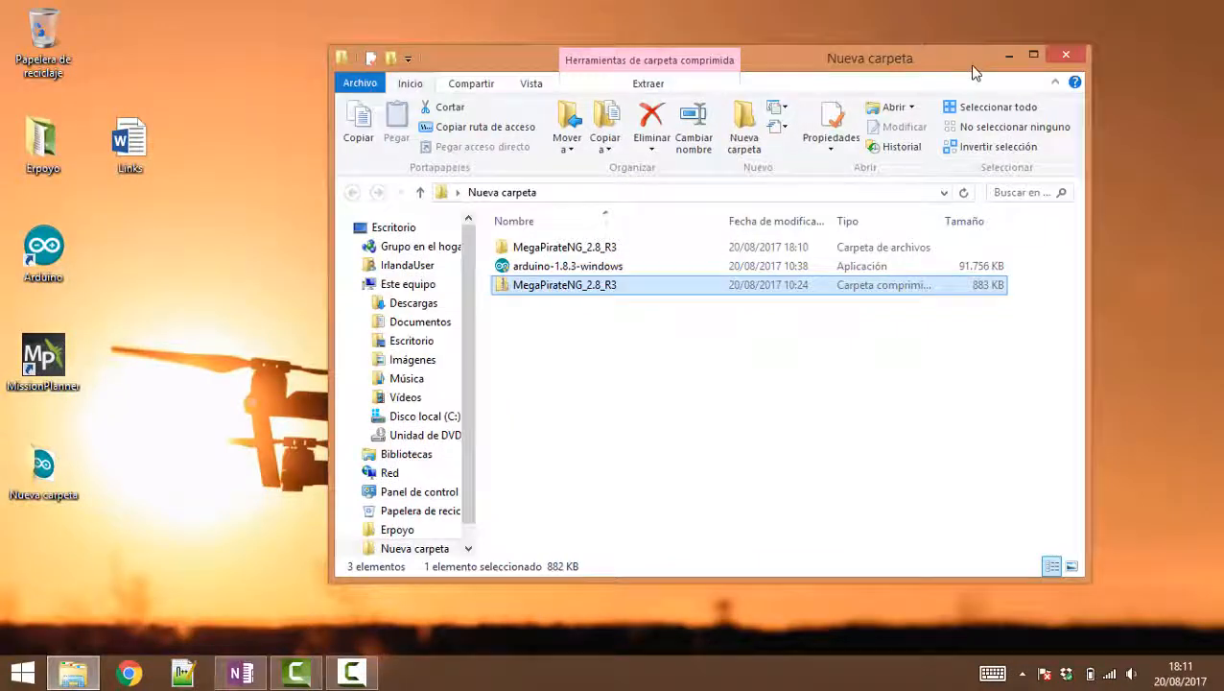
{"action": "mouse_move", "coordinate": [988, 68]}
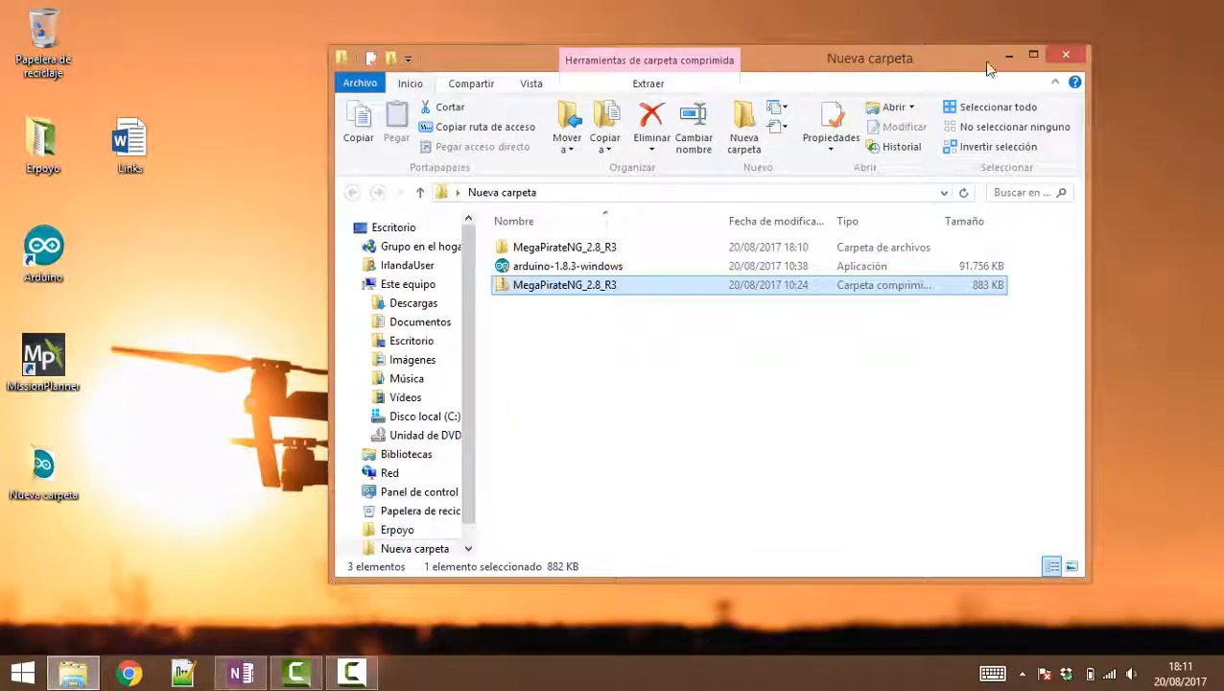
{"action": "left_click", "coordinate": [1065, 55]}
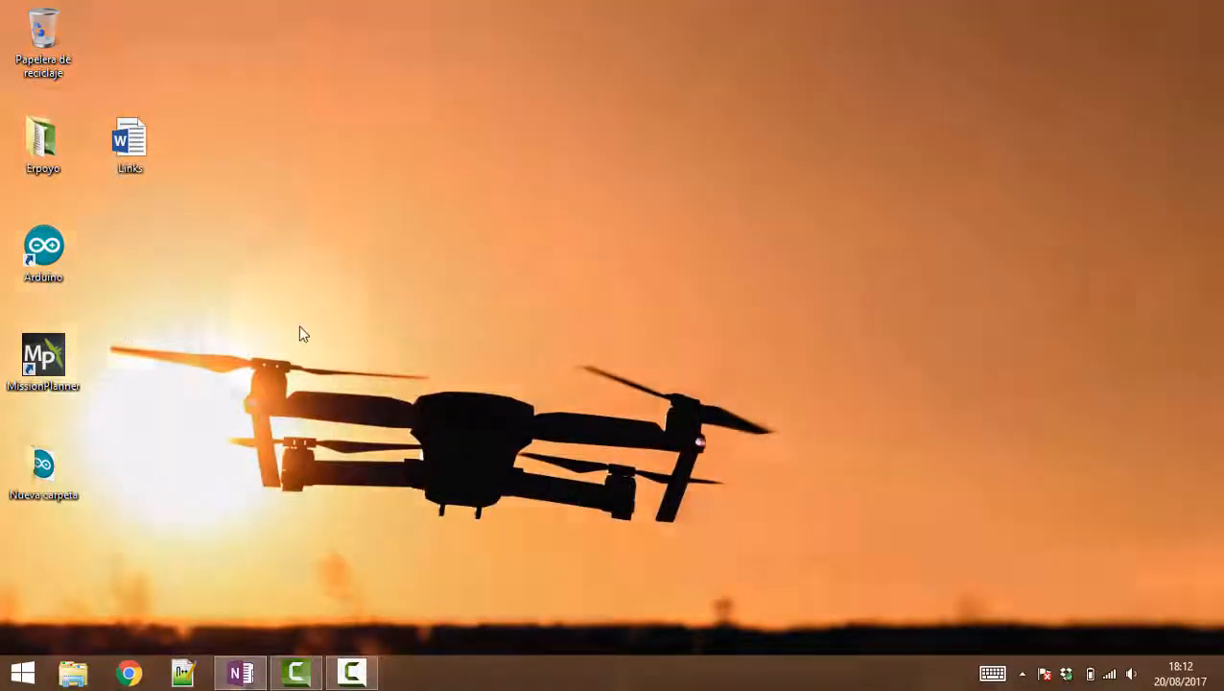
{"action": "double_click", "coordinate": [44, 359]}
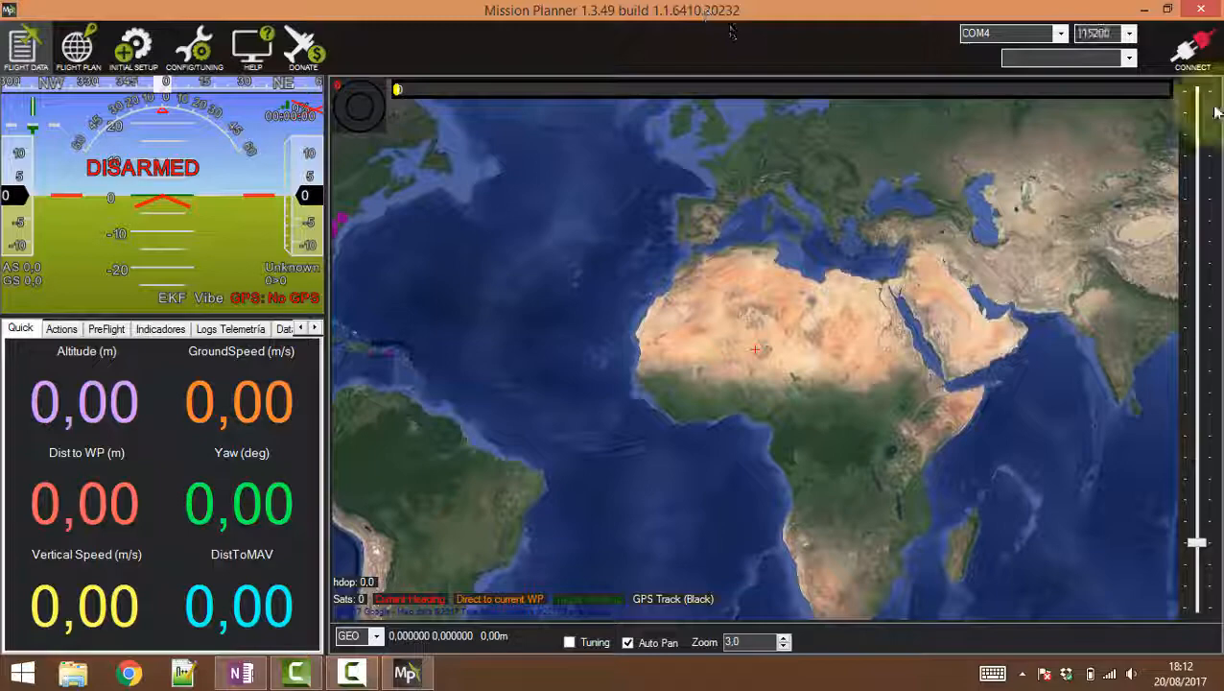
- Connect to the flight controller on COM4 at 115200 and go to CONFIG/TUNING
{"action": "left_click", "coordinate": [1192, 46]}
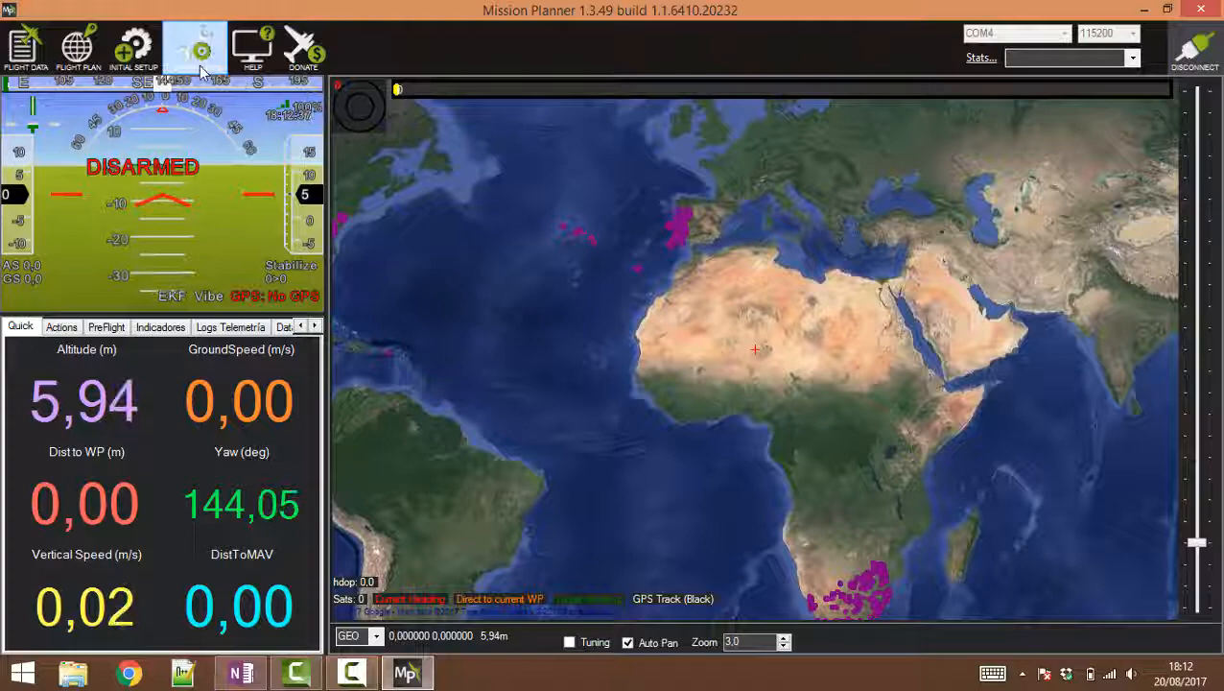
{"action": "left_click", "coordinate": [194, 48]}
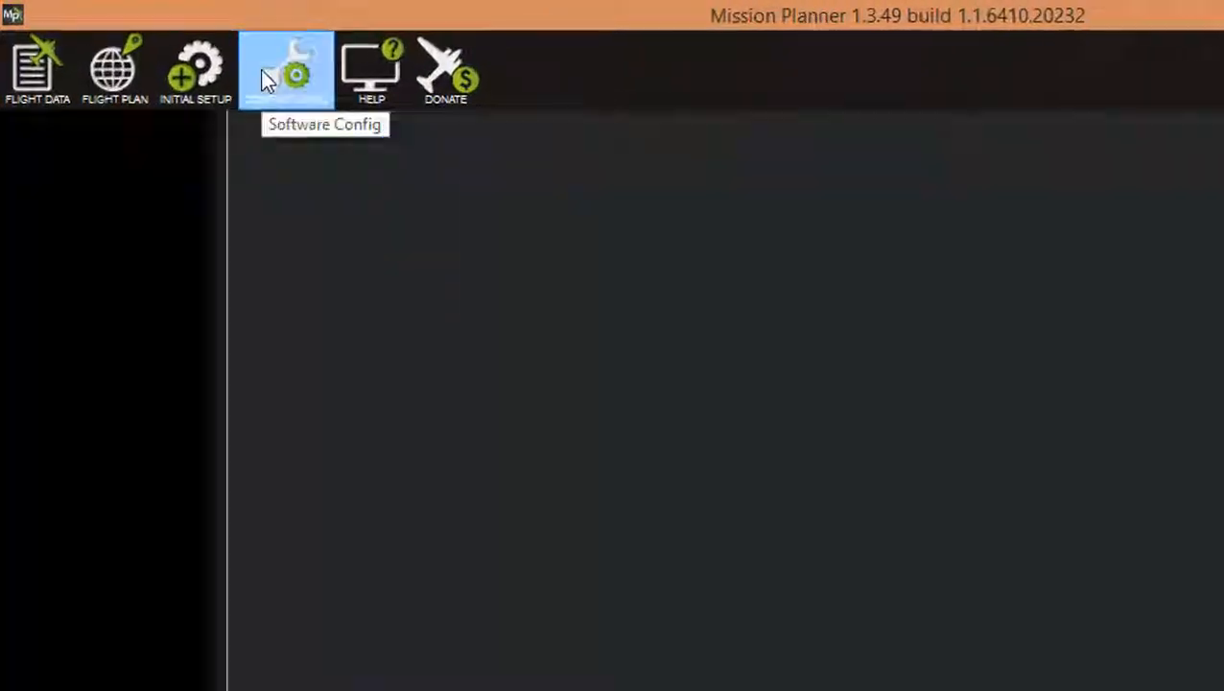
- Display the Extended Tuning page with the board's PID and navigation parameters
{"action": "left_click", "coordinate": [285, 69]}
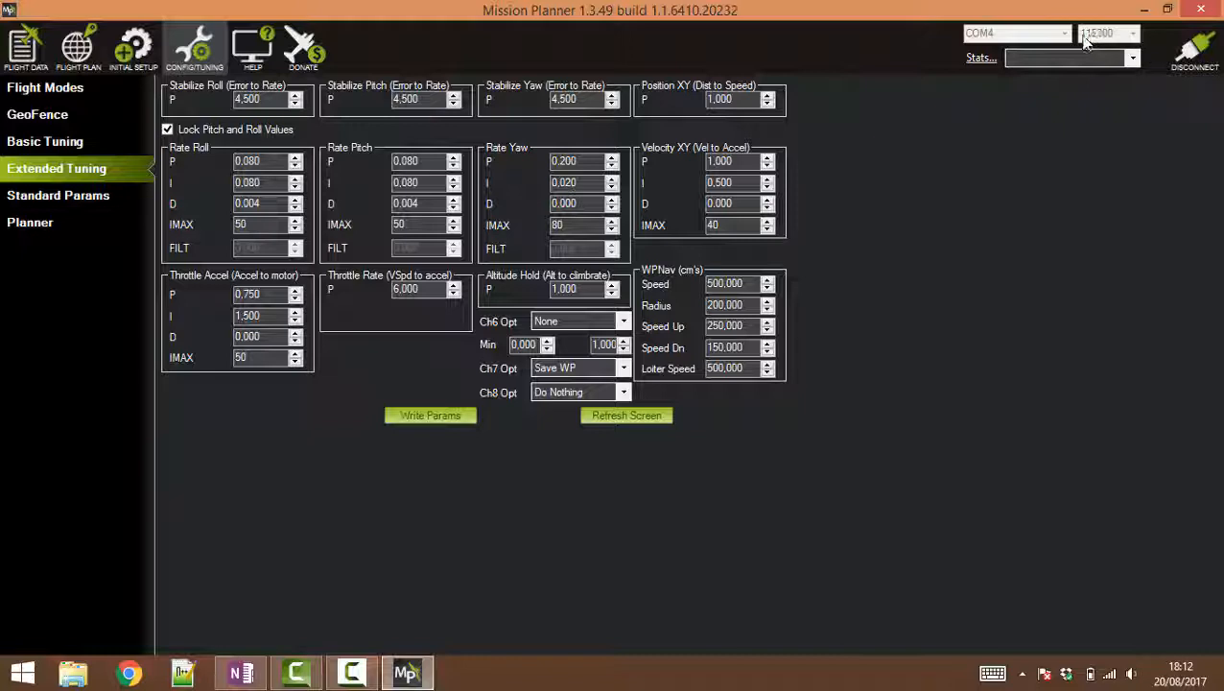
{"action": "left_click", "coordinate": [1108, 33]}
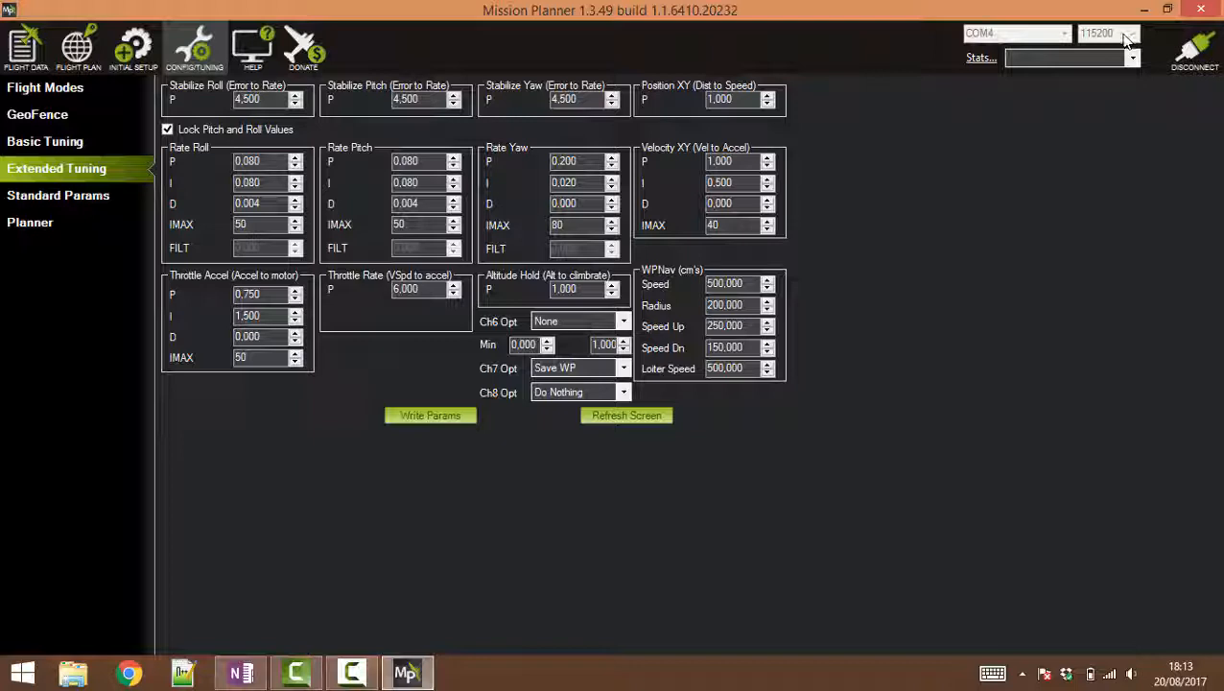
{"action": "mouse_move", "coordinate": [842, 71]}
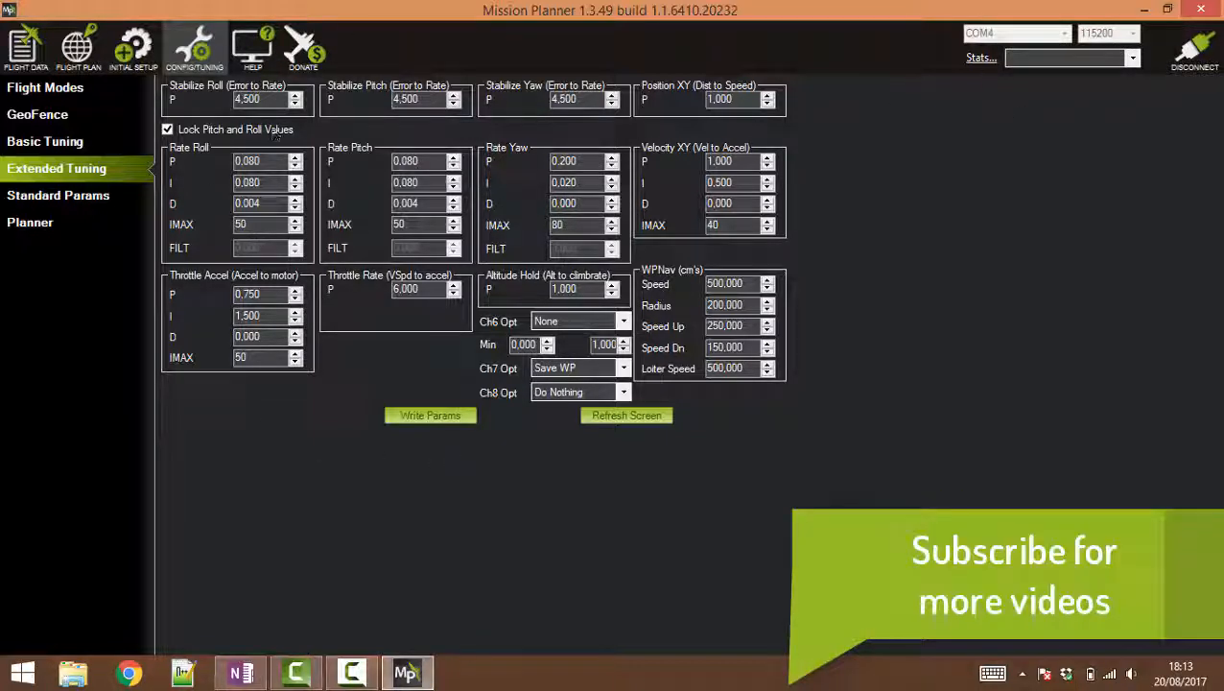
{"action": "mouse_move", "coordinate": [461, 278]}
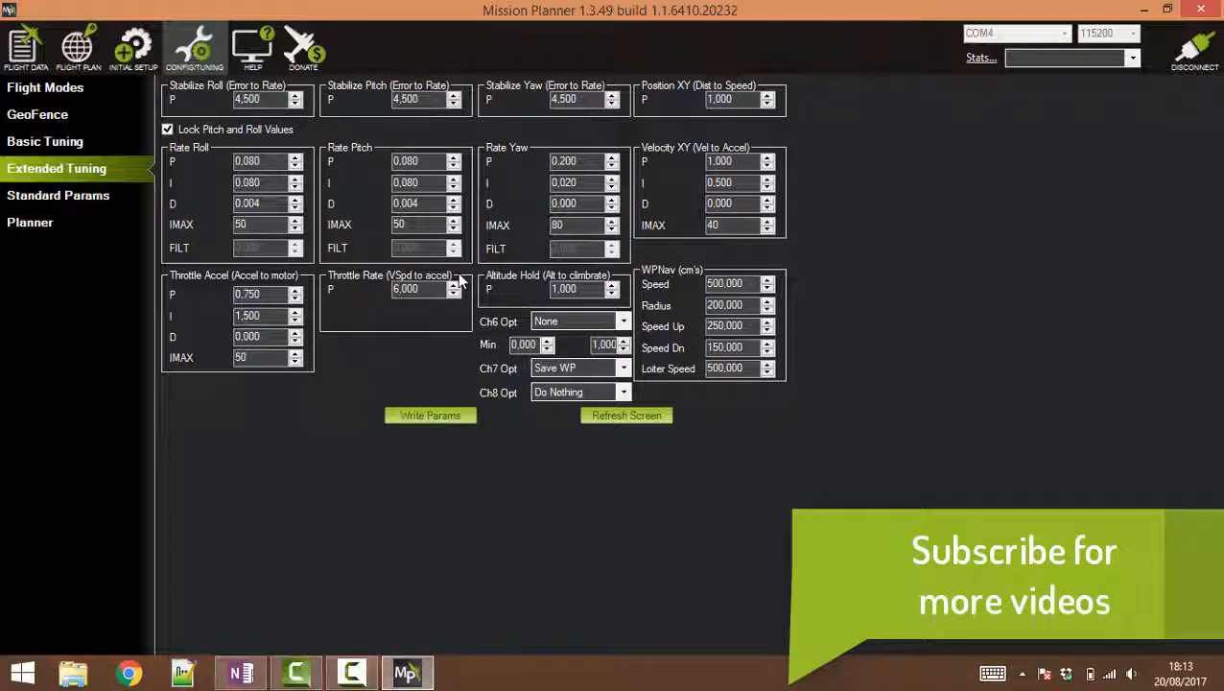
{"action": "mouse_move", "coordinate": [815, 398]}
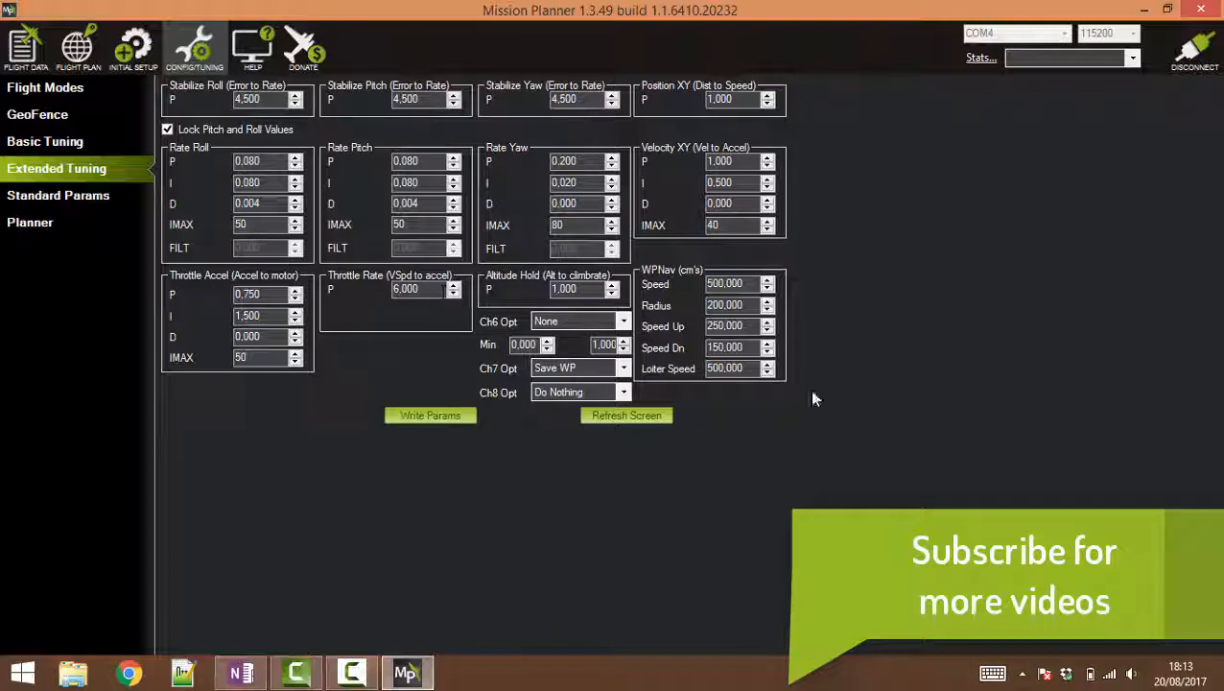